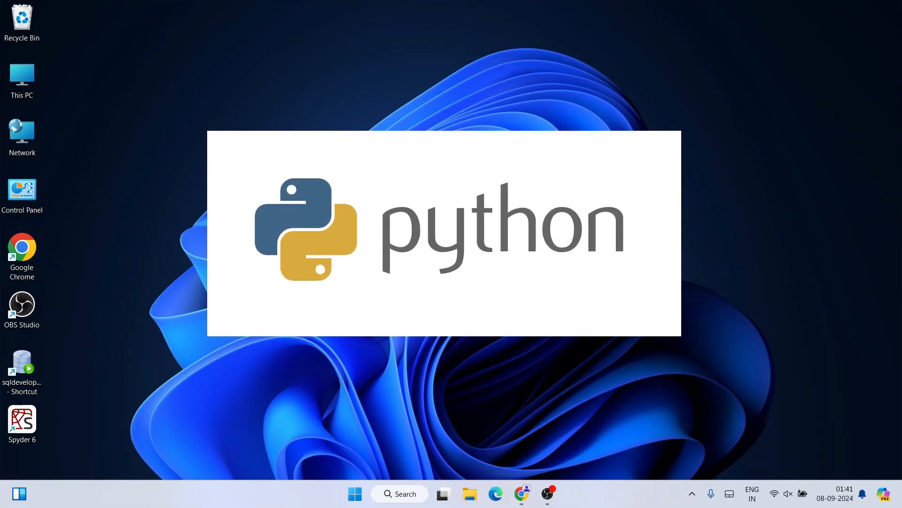
Step: Complete the IDLE script with print(a*b) under a=5 and b=20, then save it
type("print(a")
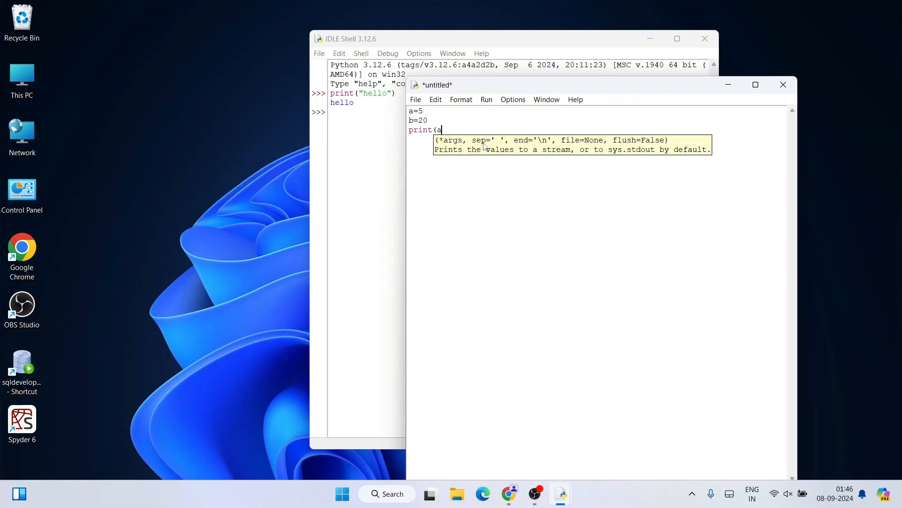
type("*b)")
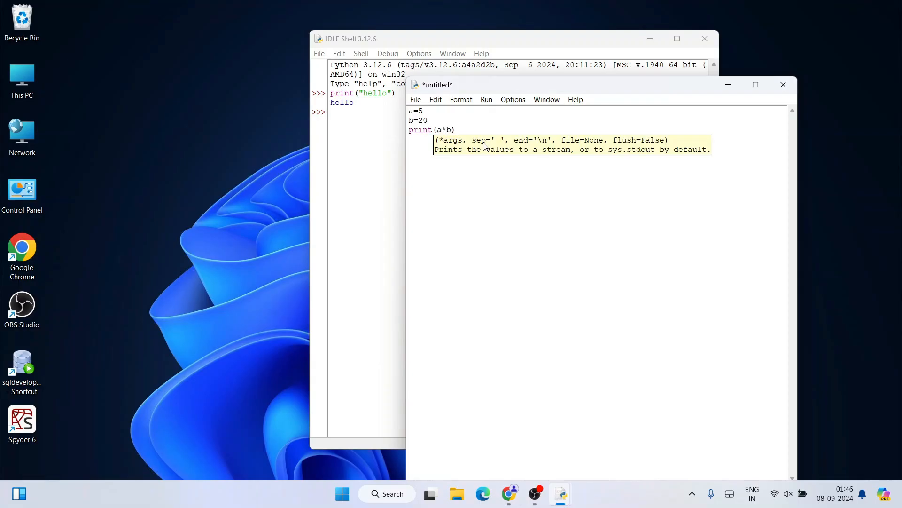
left_click(469, 130)
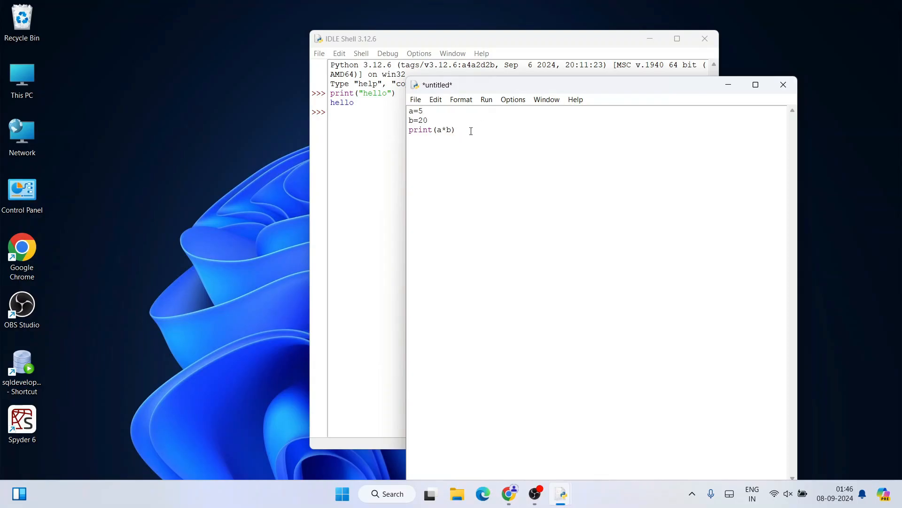
mouse_move(477, 135)
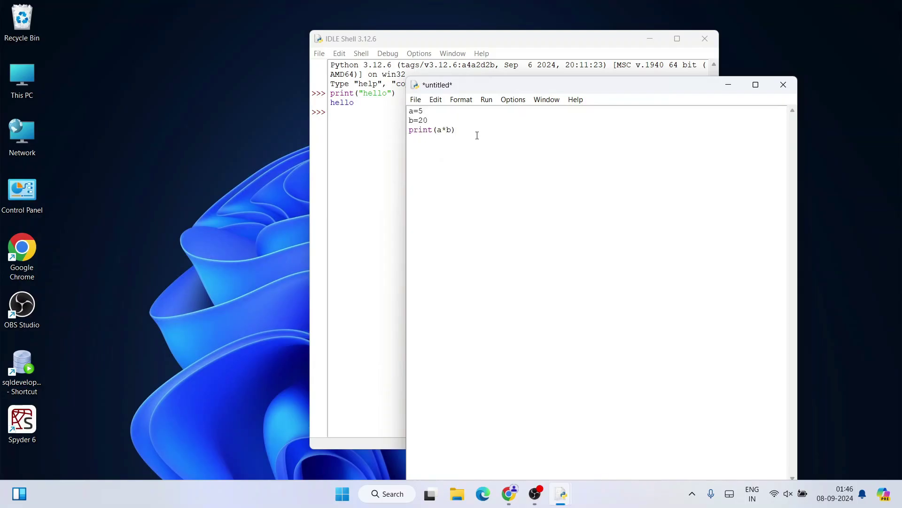
left_click(470, 130)
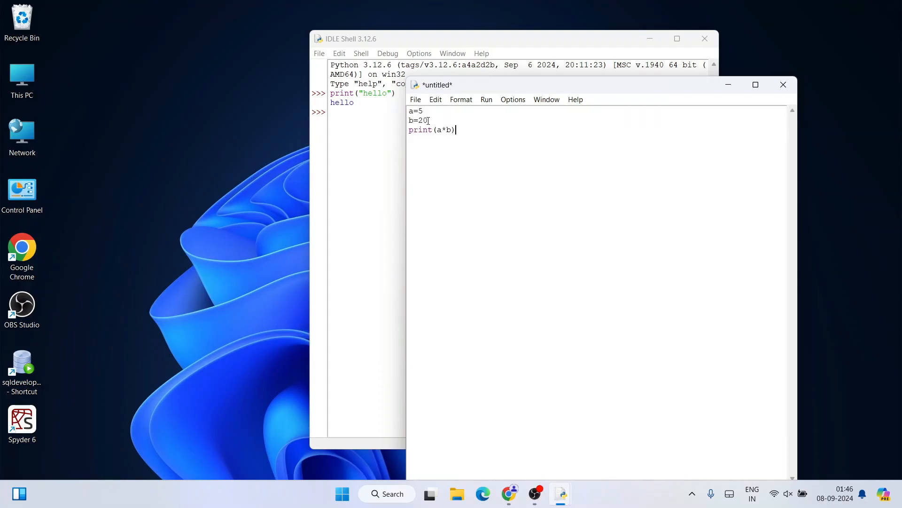
left_click(415, 100)
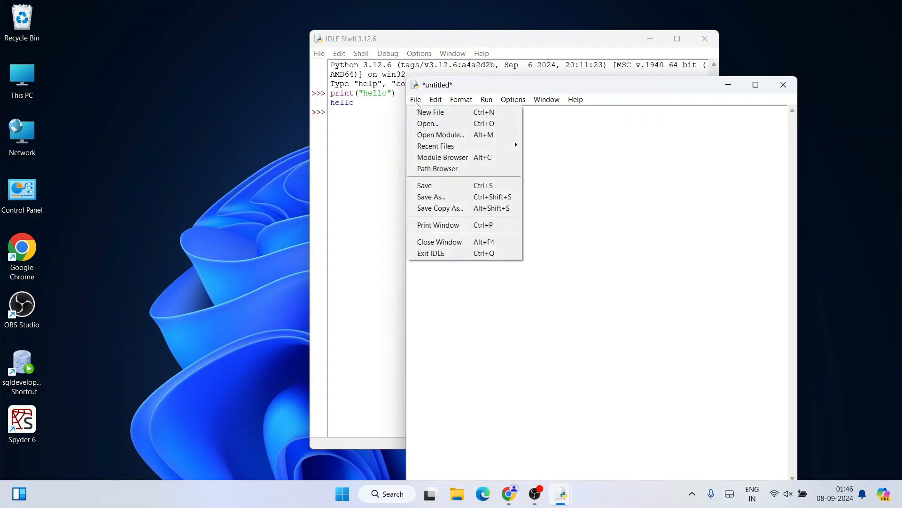
type("a=5")
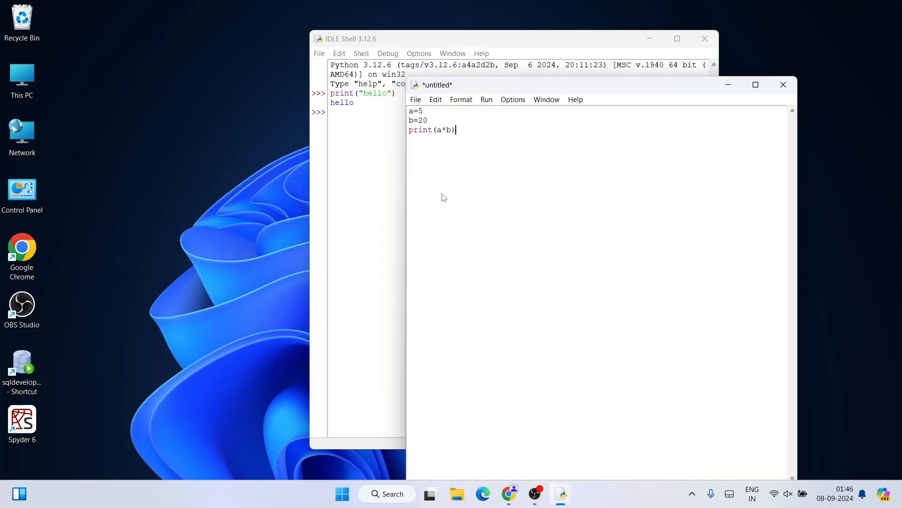
key("ctrl+s")
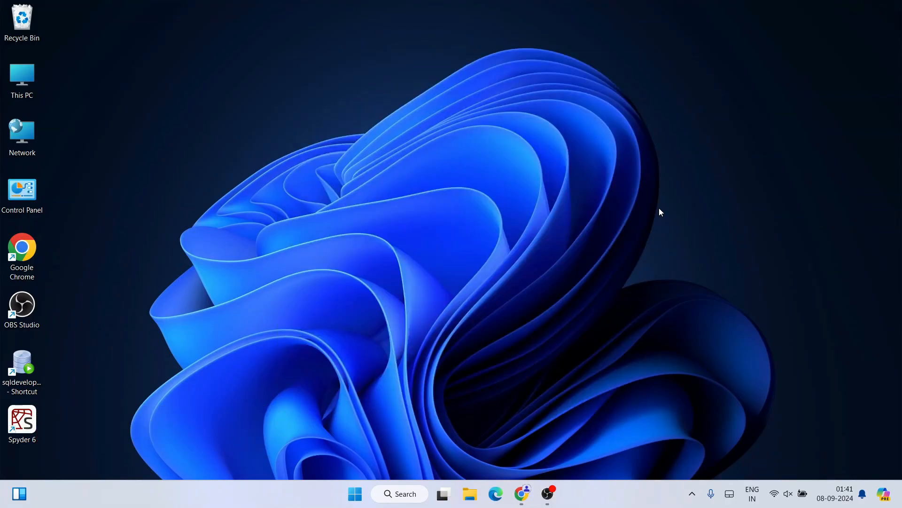
mouse_move(673, 229)
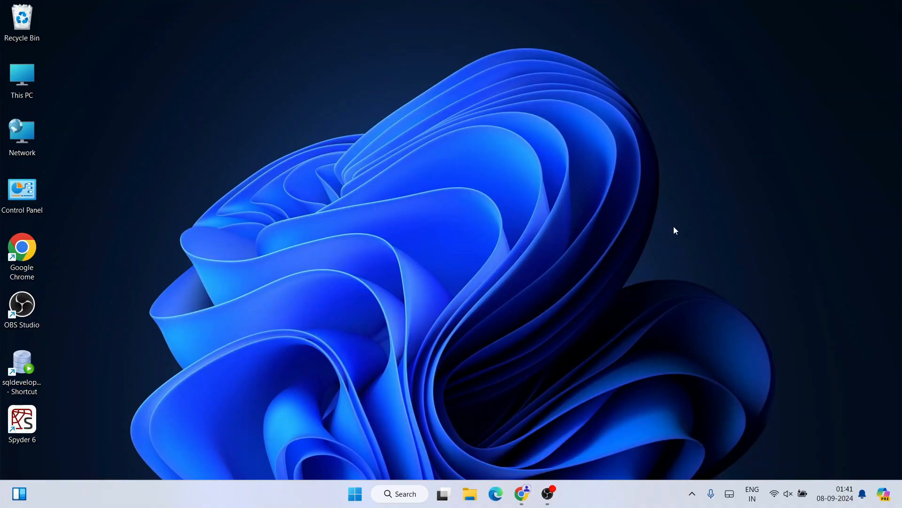
Step: Search Google for 'python download' in Chrome and open the Python.org downloads result
left_click(522, 494)
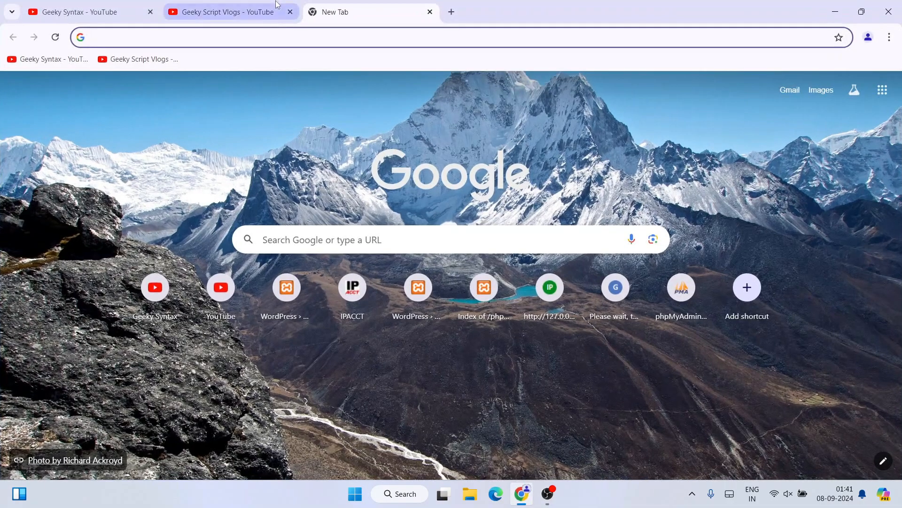
type("p")
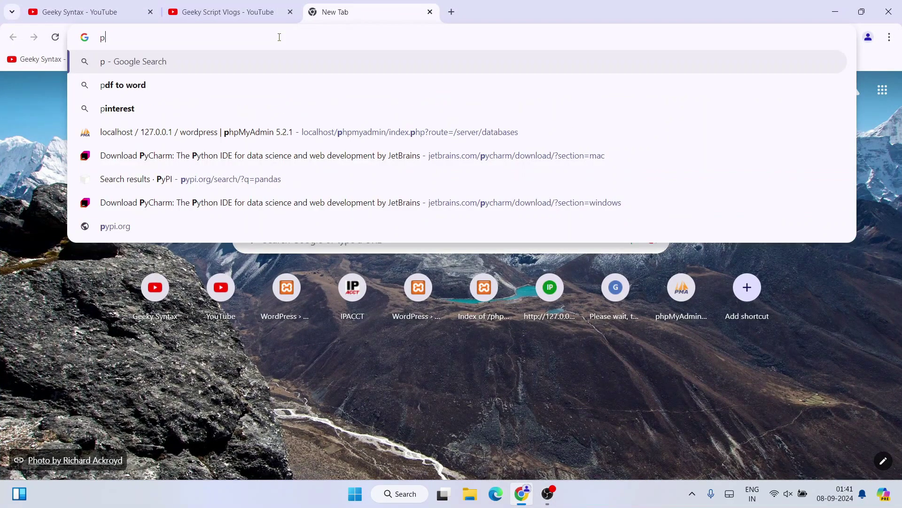
type("ython compiler")
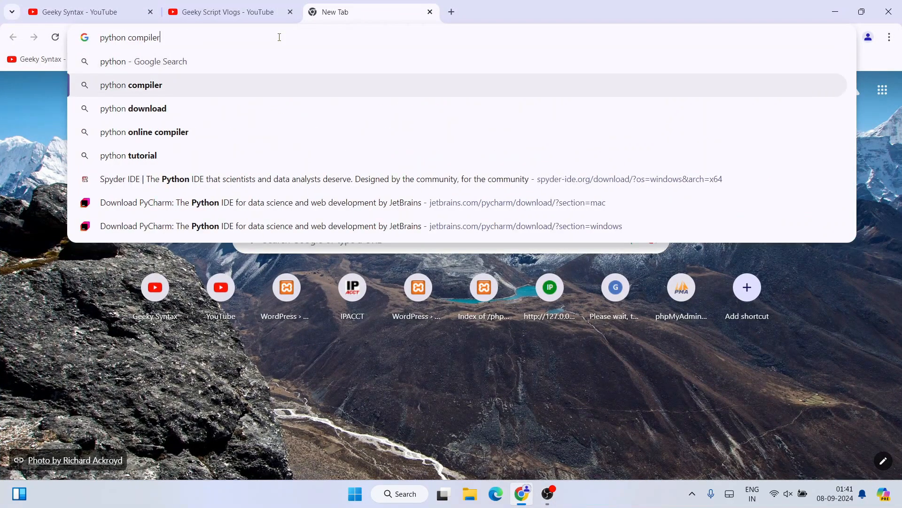
left_click(134, 109)
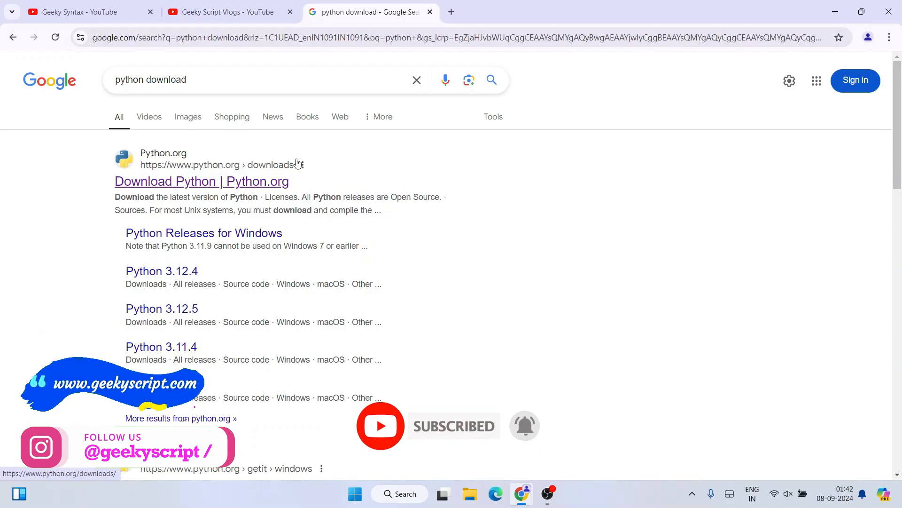
left_click(201, 182)
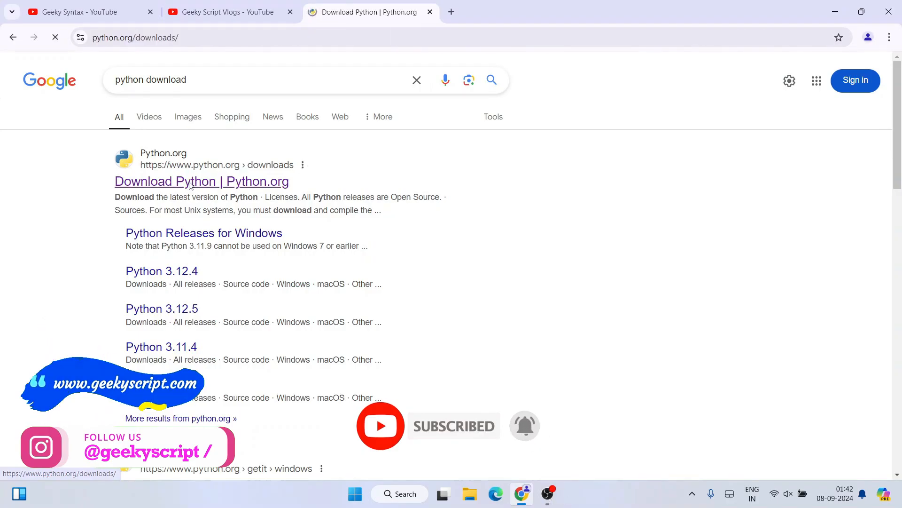
Step: Download python-3.12.6-amd64.exe and check it finished in Chrome's recent downloads
left_click(201, 181)
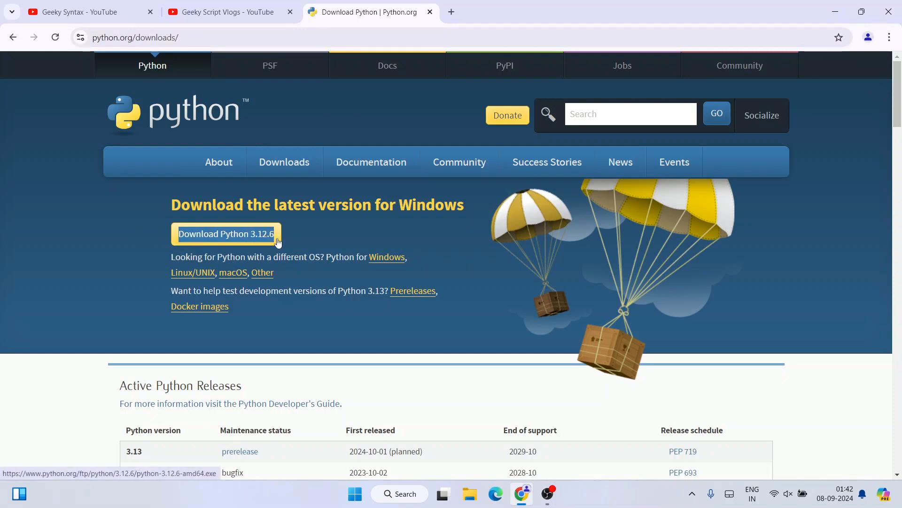
mouse_move(300, 240)
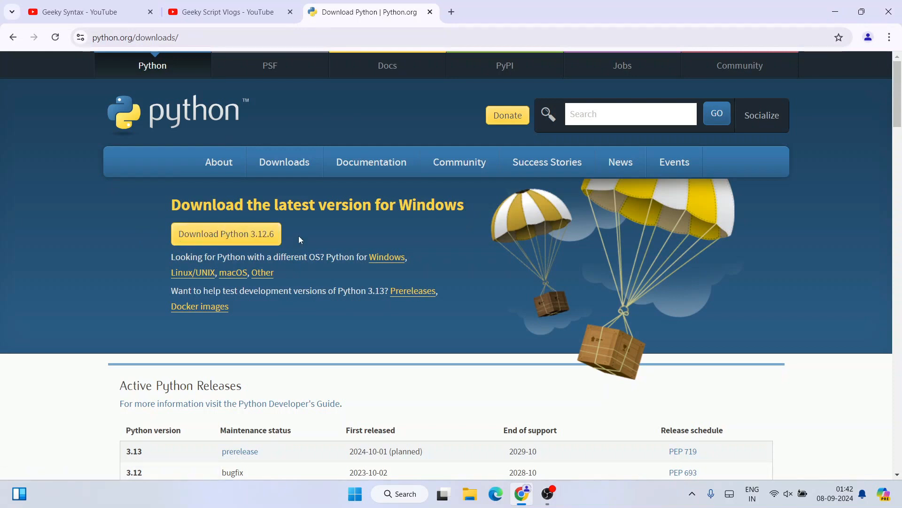
mouse_move(224, 278)
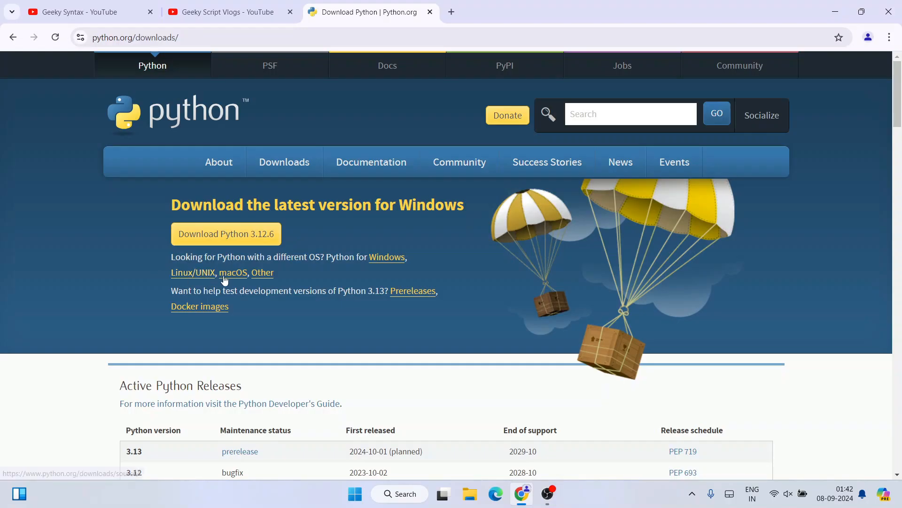
mouse_move(263, 241)
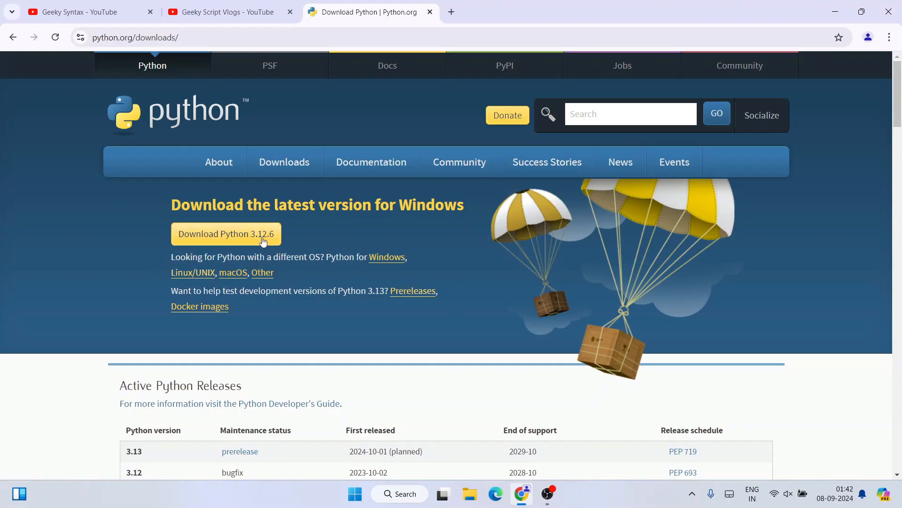
left_click(225, 233)
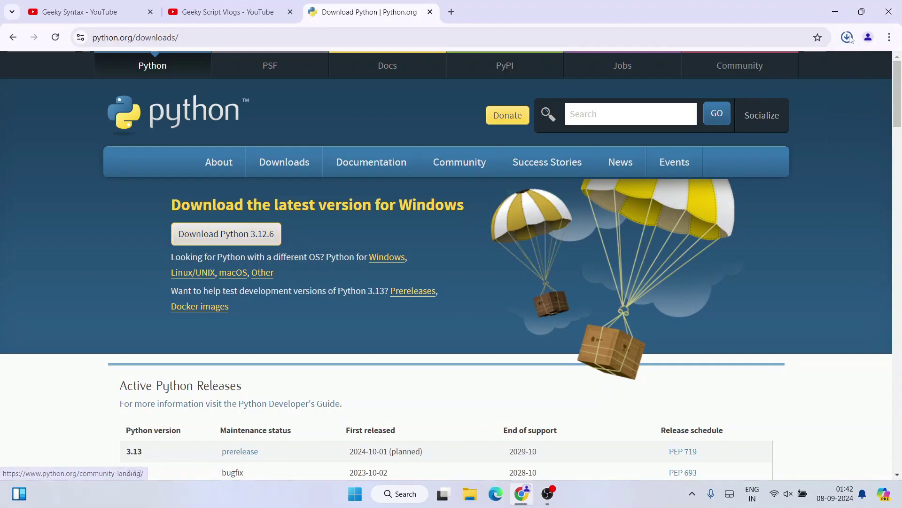
left_click(847, 37)
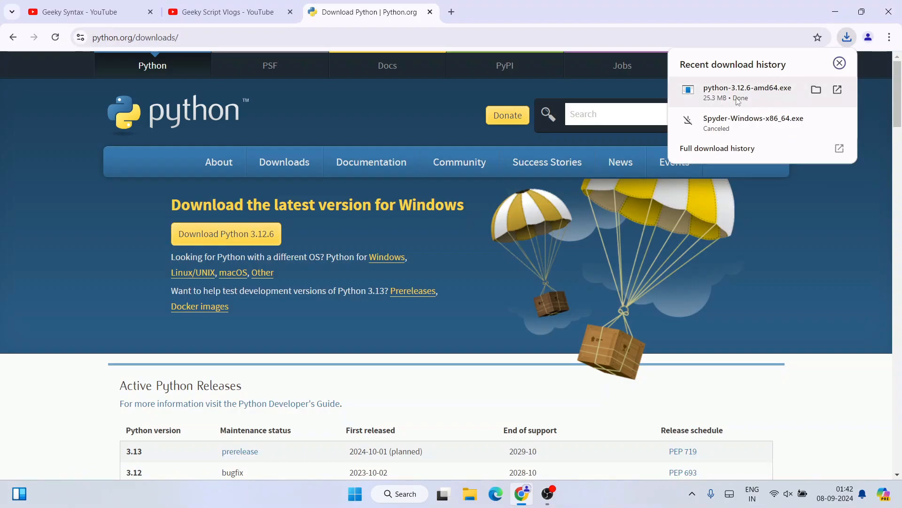
mouse_move(751, 96)
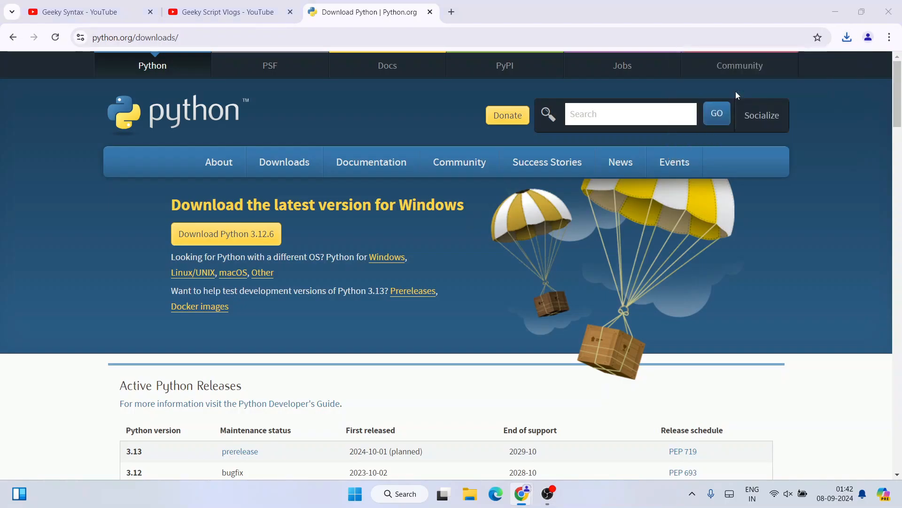
Step: Run the installer, enable admin privileges for py.exe and Add python.exe to PATH, choose Customize installation
left_click(548, 493)
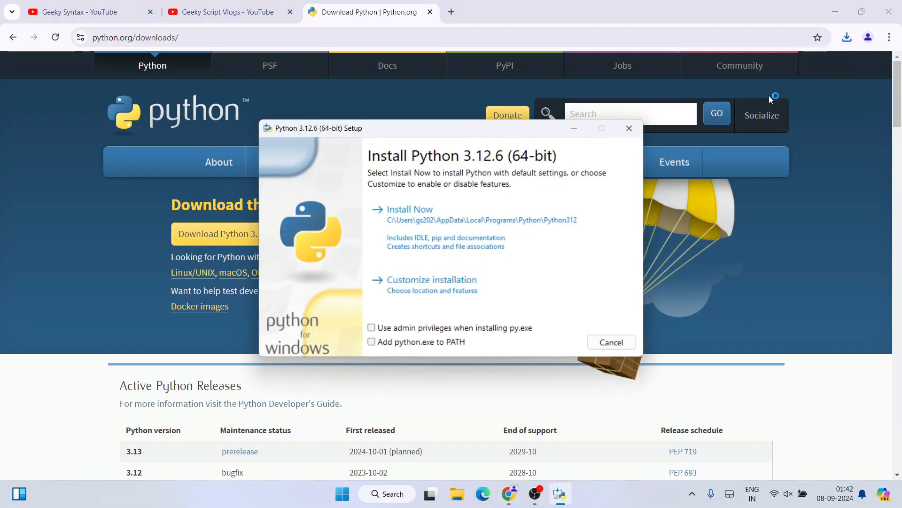
left_click_drag(318, 128, 324, 132)
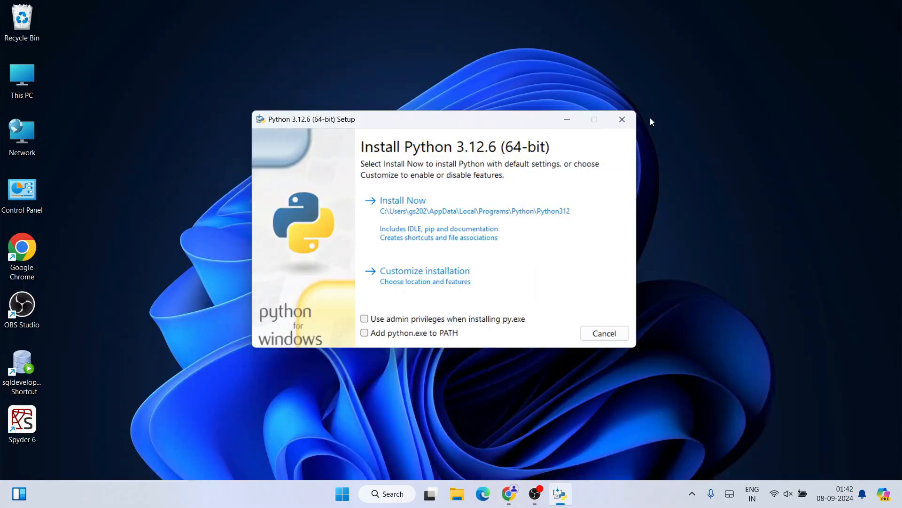
left_click(365, 319)
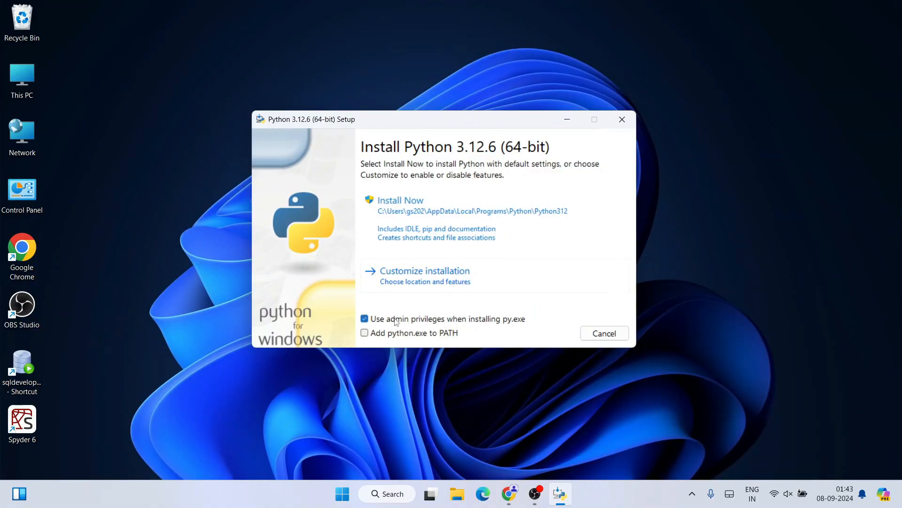
left_click(364, 332)
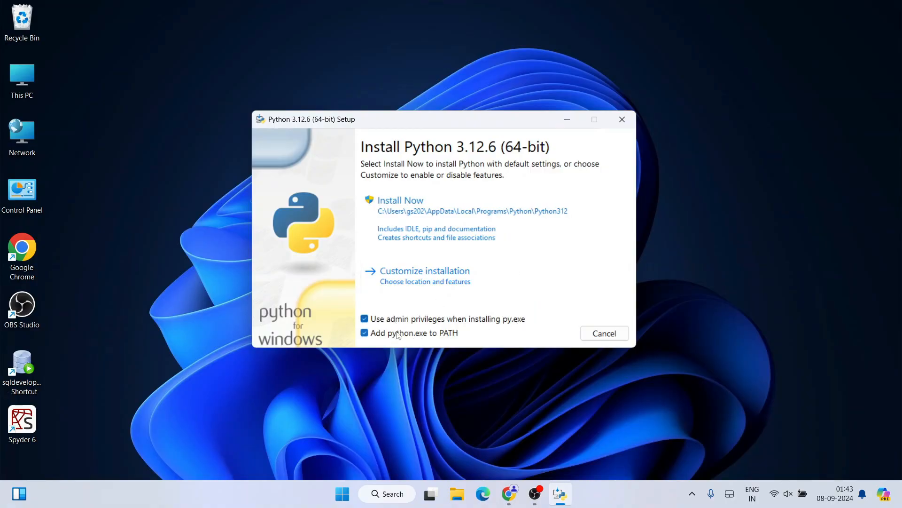
mouse_move(464, 341)
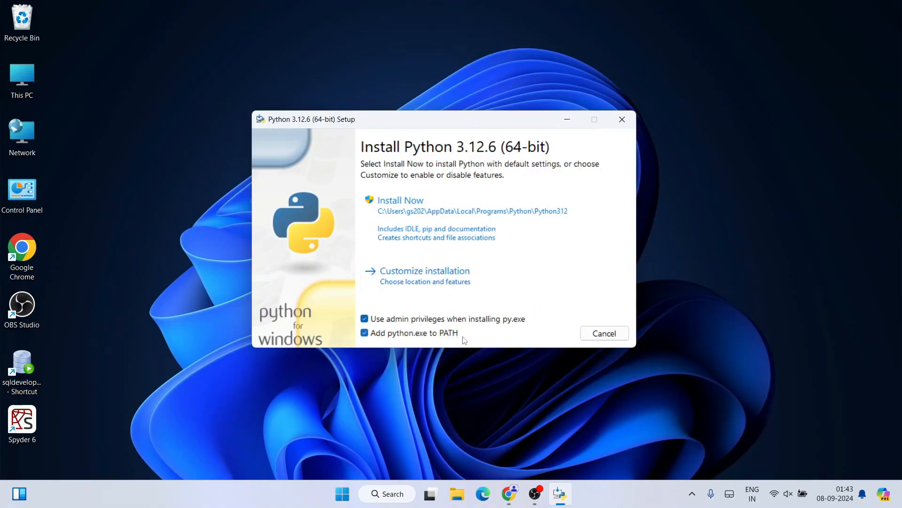
left_click(425, 271)
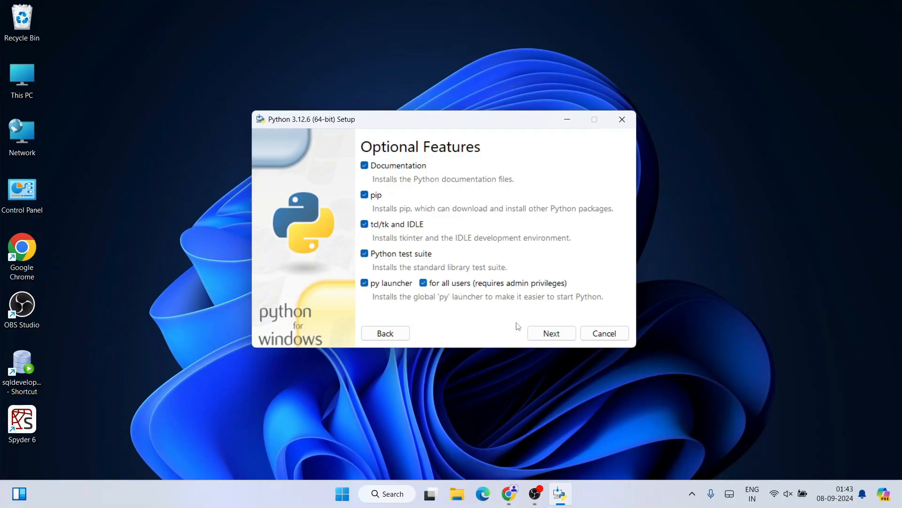
Step: Keep all optional features, review the C:\Program Files\Python312 location, and start installing
left_click(551, 333)
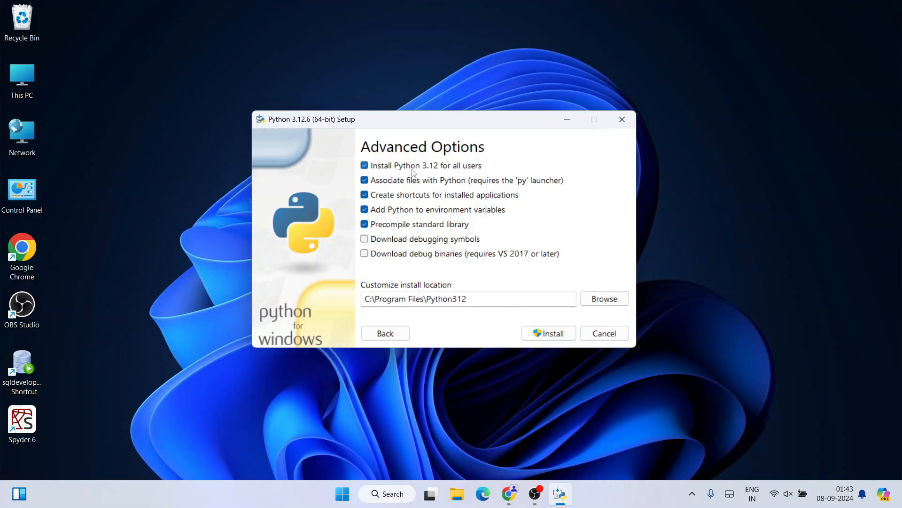
mouse_move(470, 170)
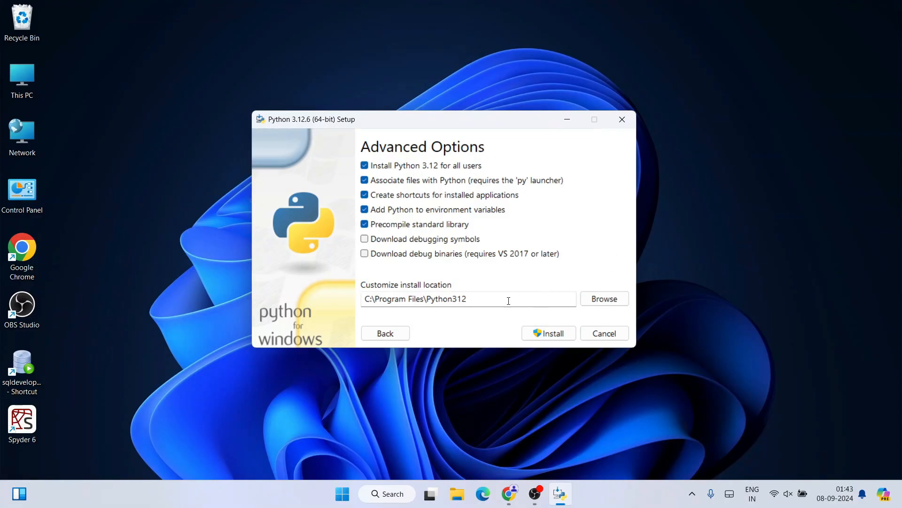
left_click(451, 299)
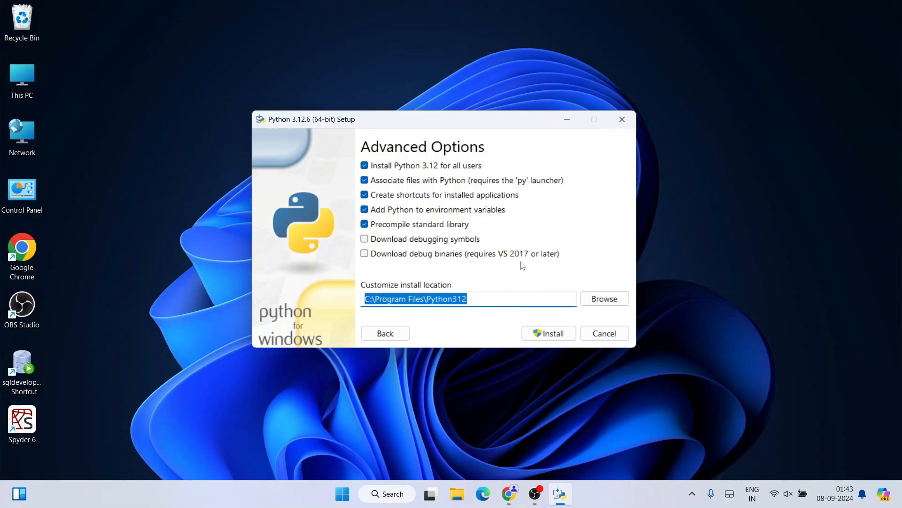
left_click(549, 332)
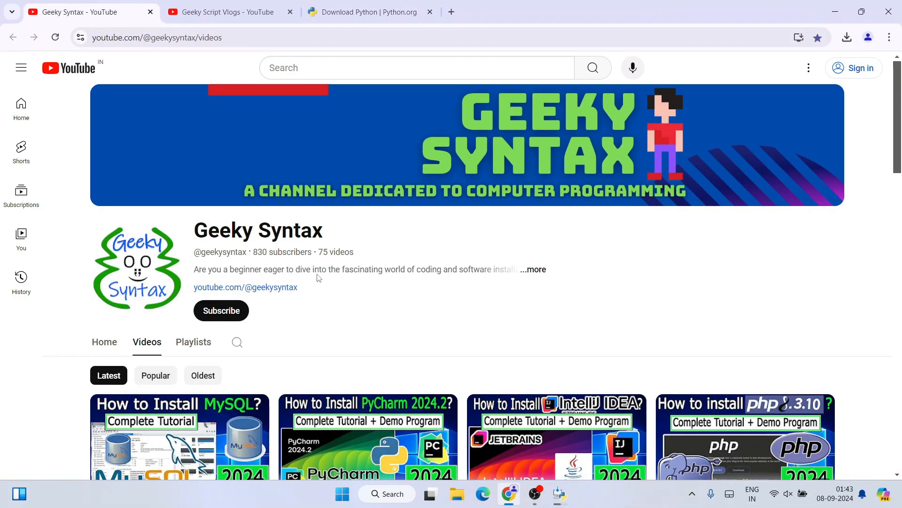
mouse_move(423, 229)
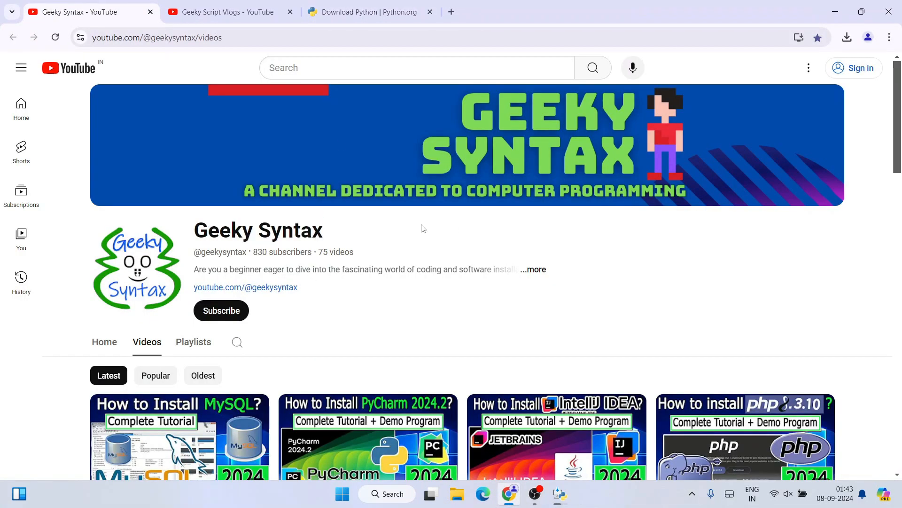
scroll("down", 3)
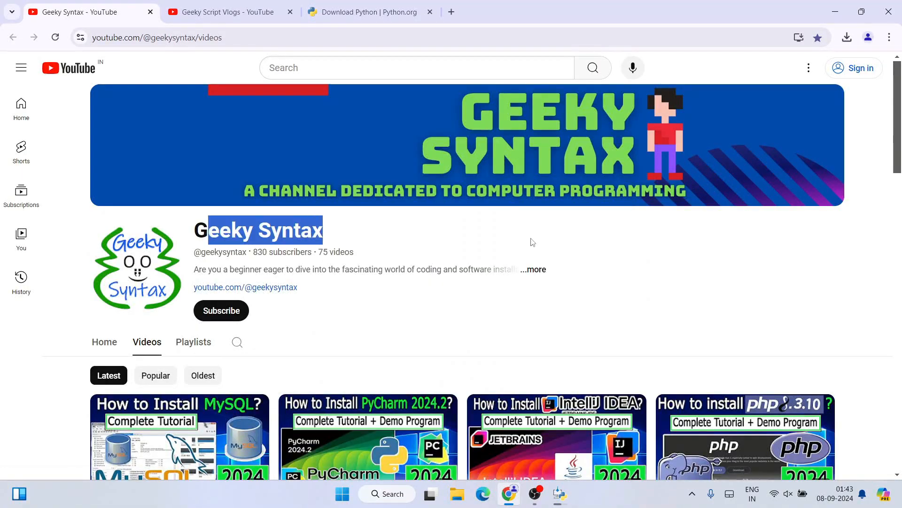
left_click(228, 12)
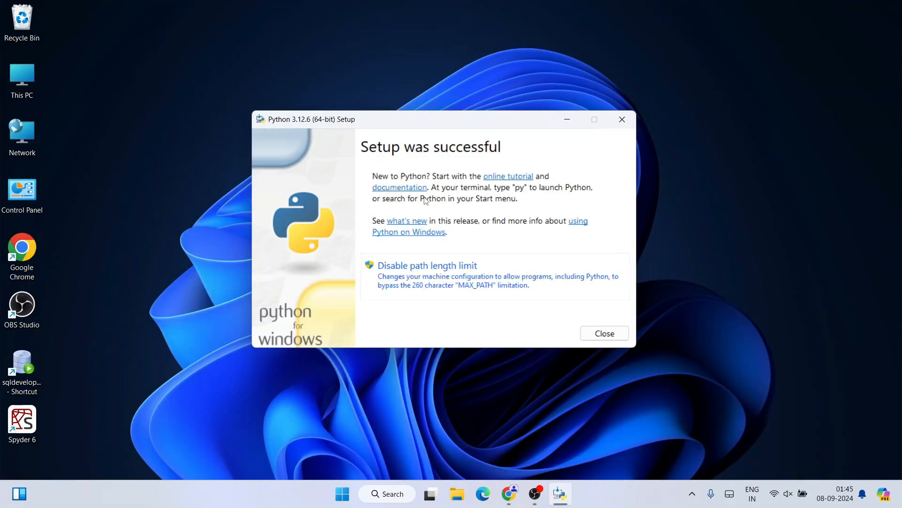
mouse_move(397, 167)
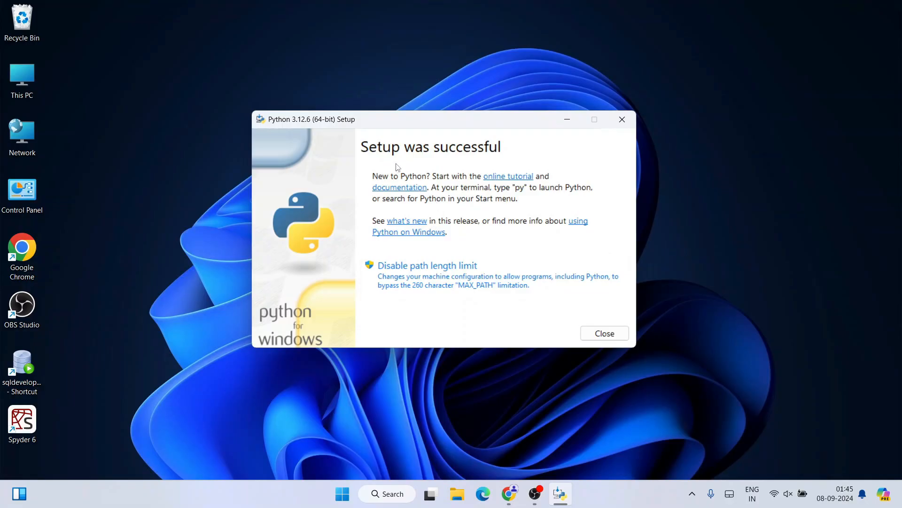
mouse_move(611, 338)
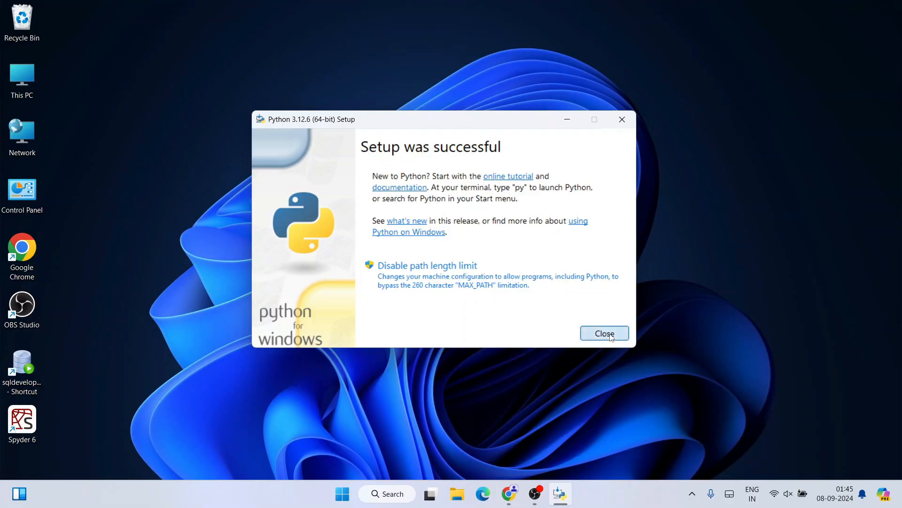
Step: Close the finished Python 3.12.6 Setup window
left_click(605, 332)
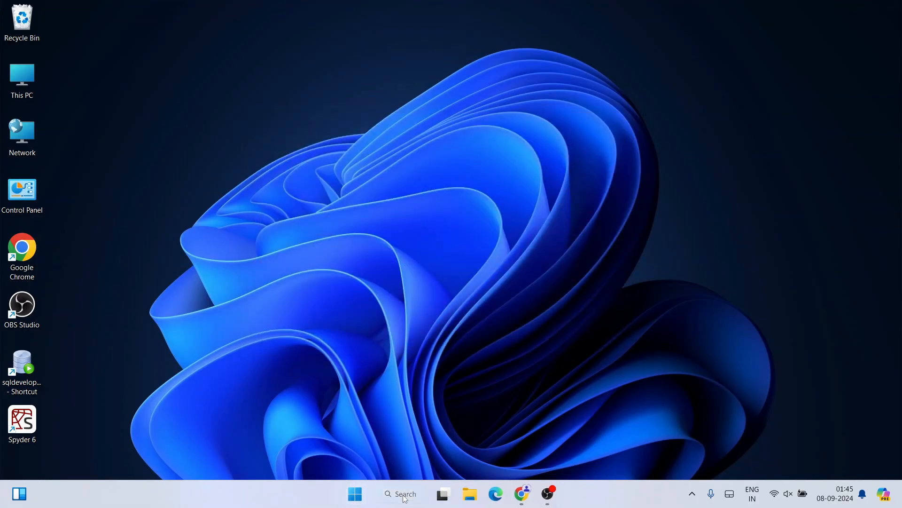
Step: Start python in Command Prompt and highlight the reported Python 3.12.6 version
type("cmd")
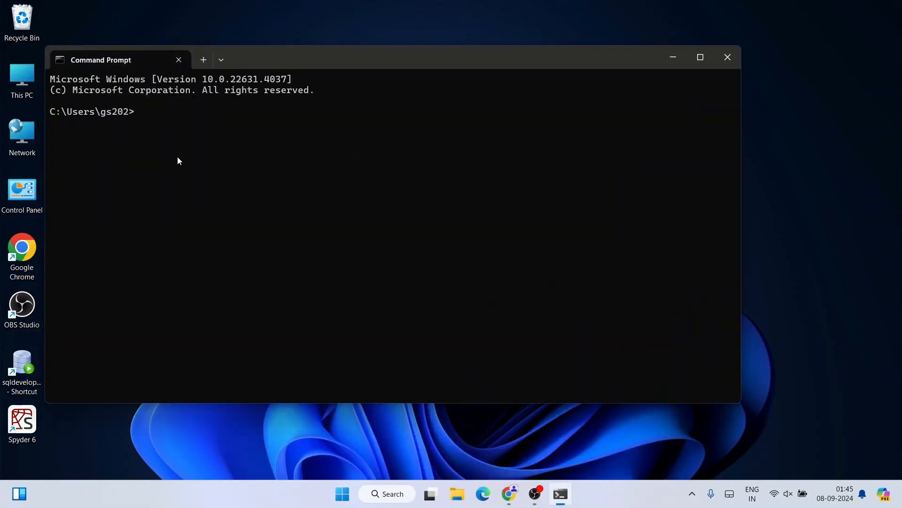
type("pytho")
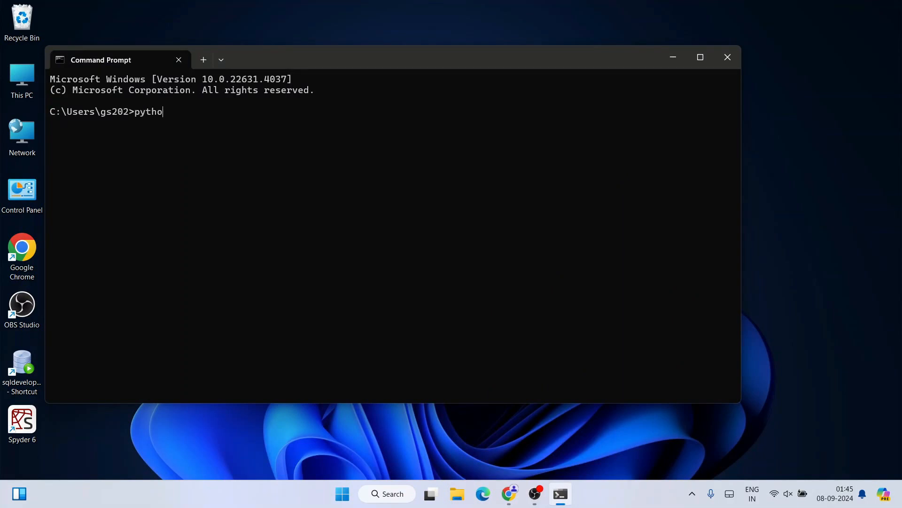
key("Enter")
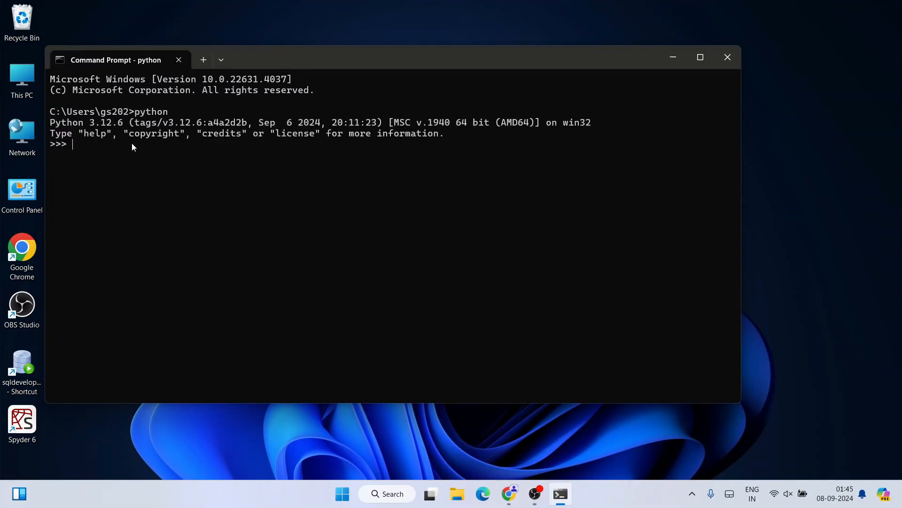
left_click_drag(68, 122, 120, 122)
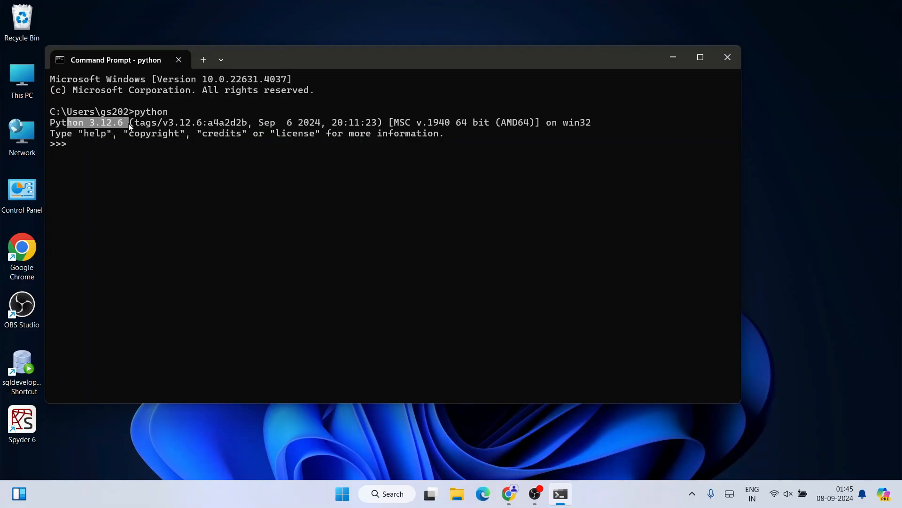
mouse_move(120, 135)
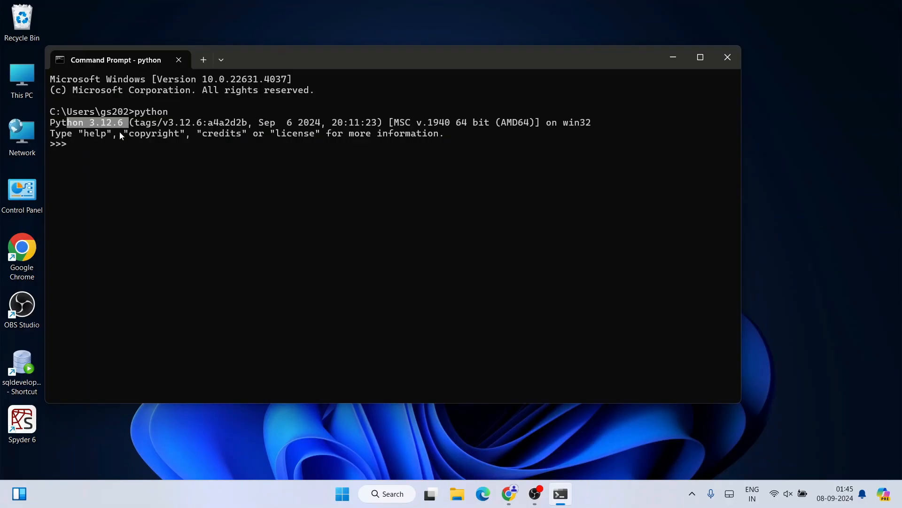
Step: Run print("hello") in the interpreter, then close the Command Prompt window
type("p")
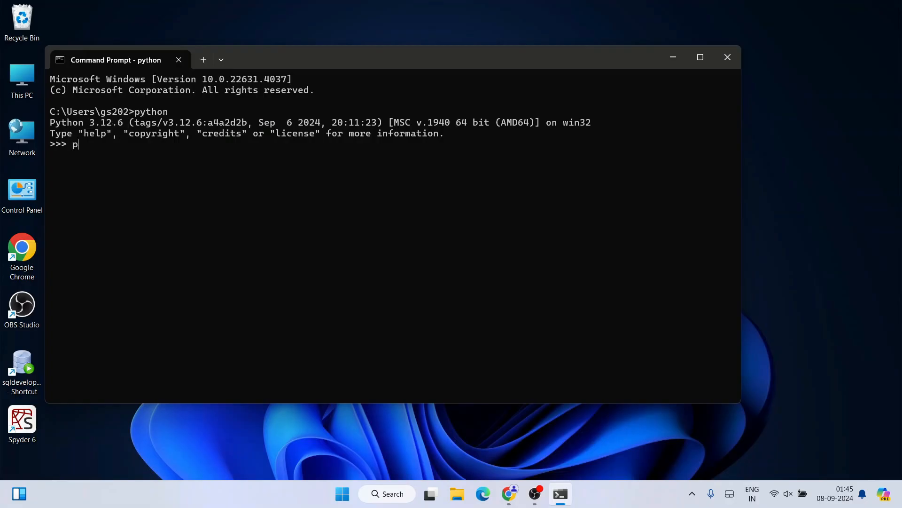
type("rint(\"")
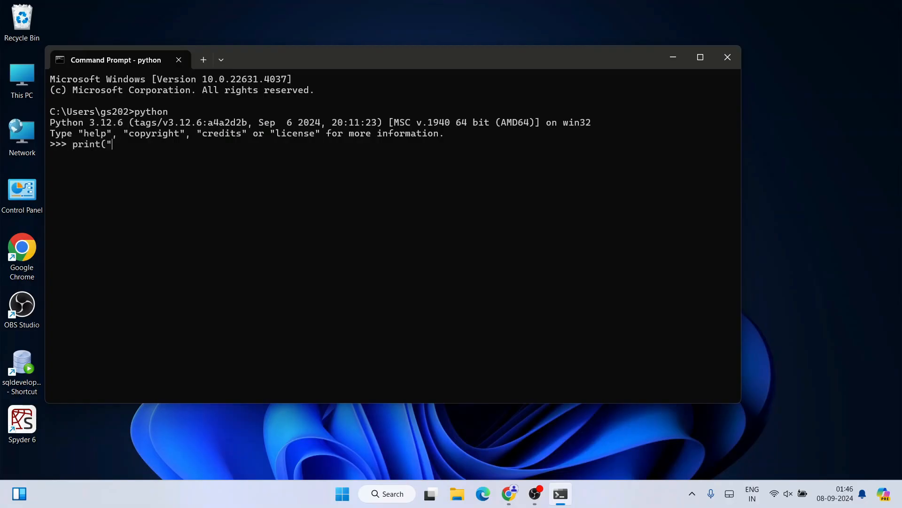
type("hello\"")
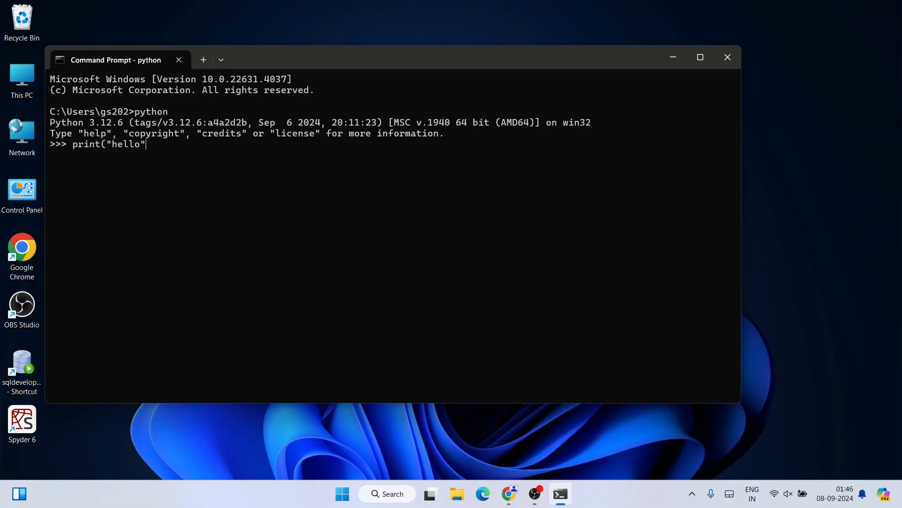
key("Enter")
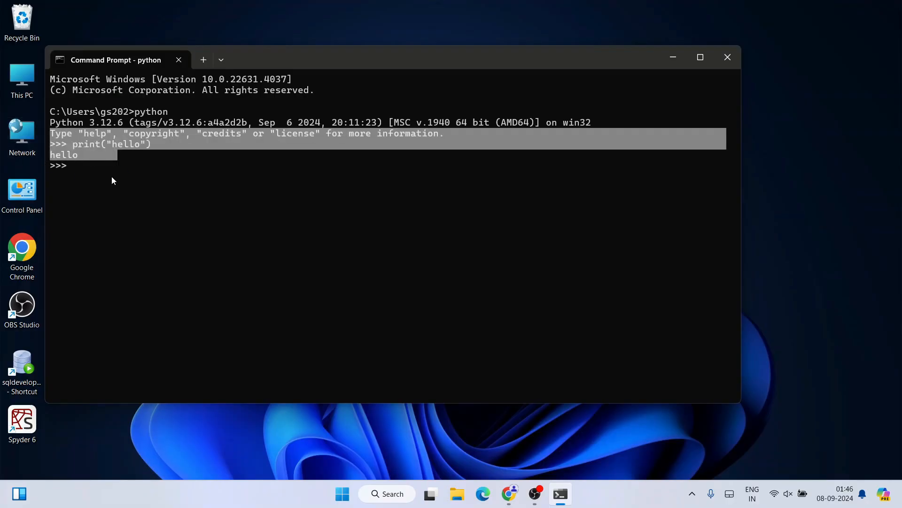
left_click(727, 56)
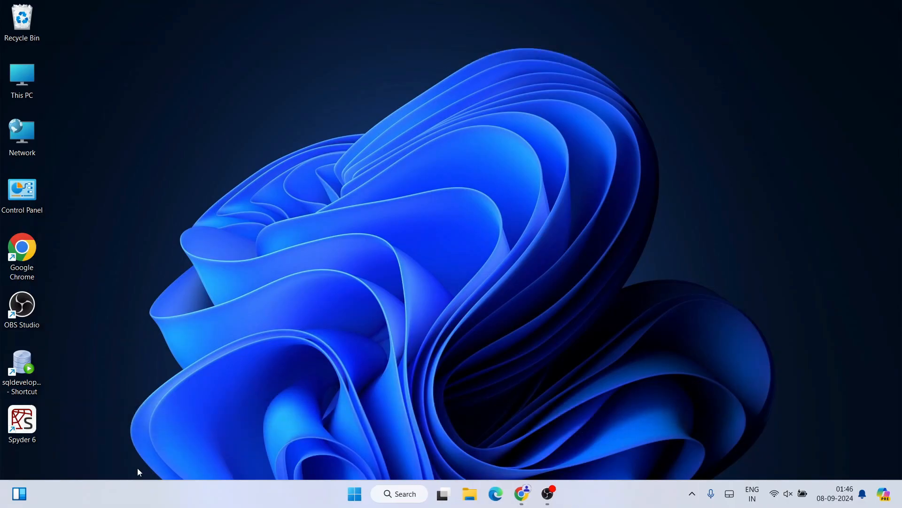
Step: Launch IDLE from Windows search and run print("hello") in its shell
left_click(400, 493)
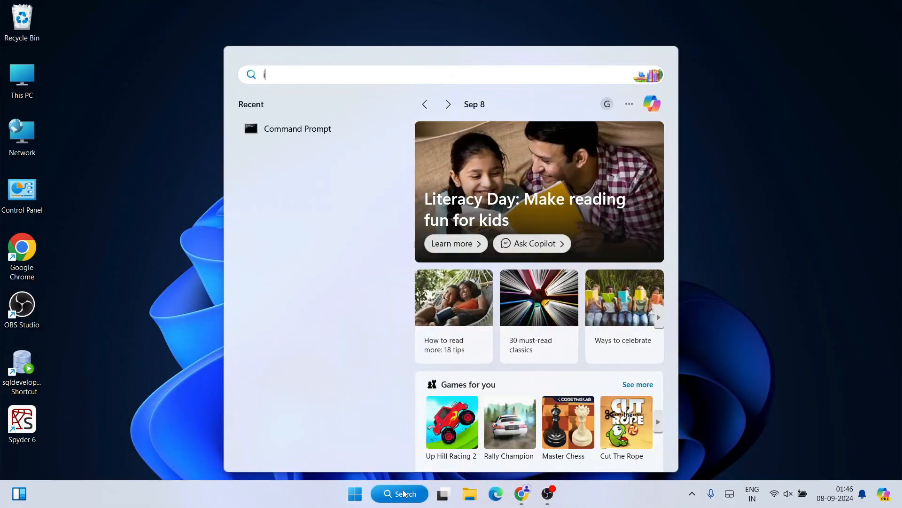
type("idle")
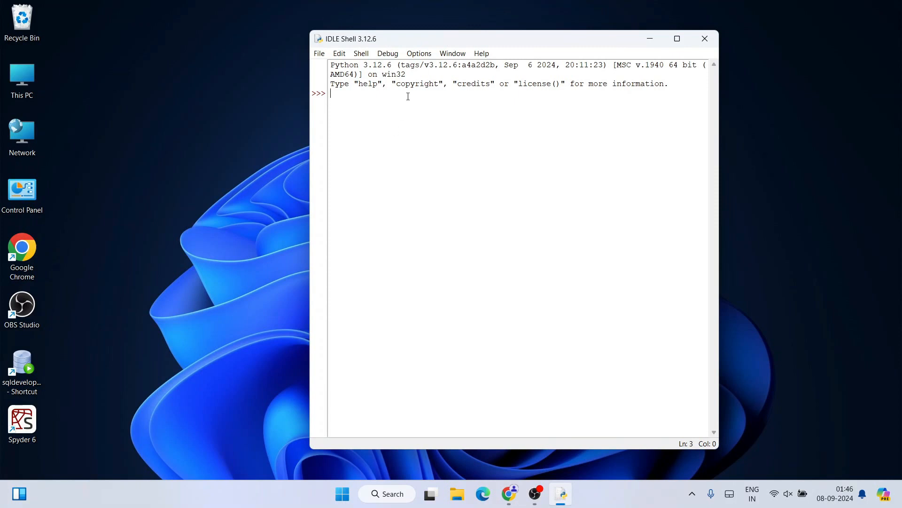
type("print")
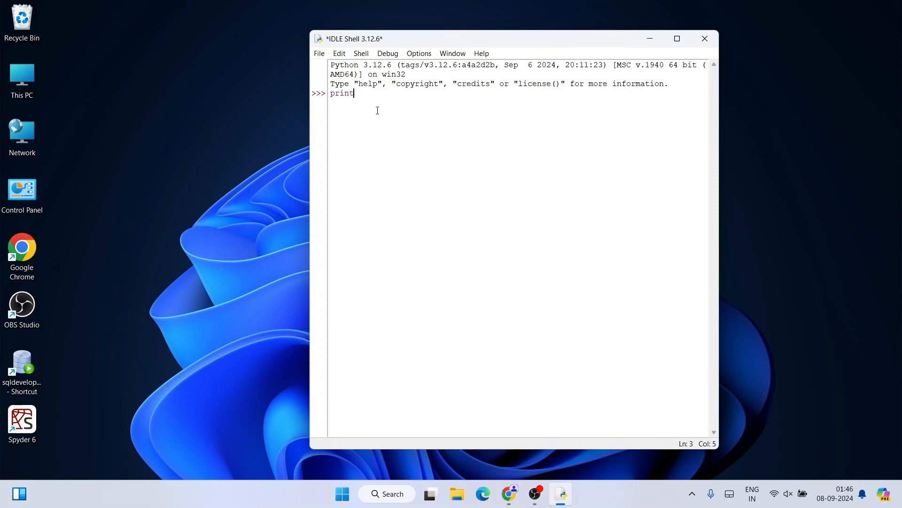
type("(\"hello")
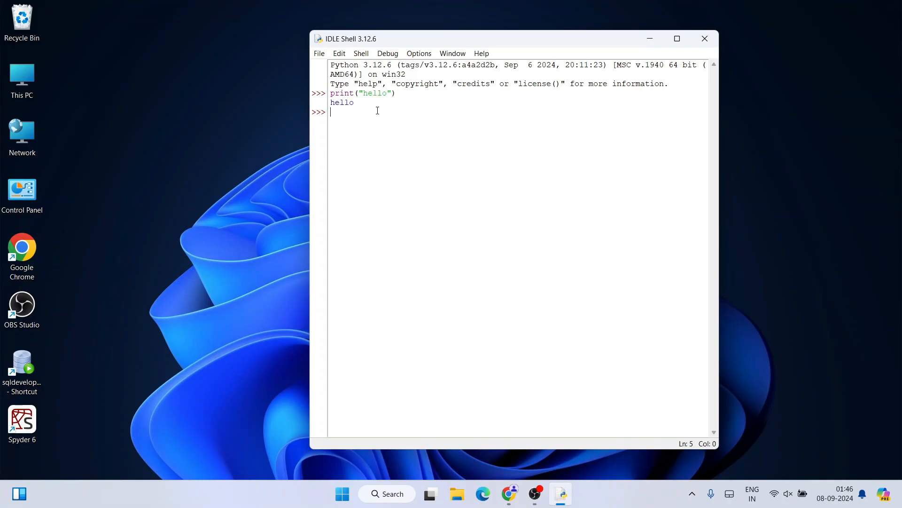
mouse_move(359, 114)
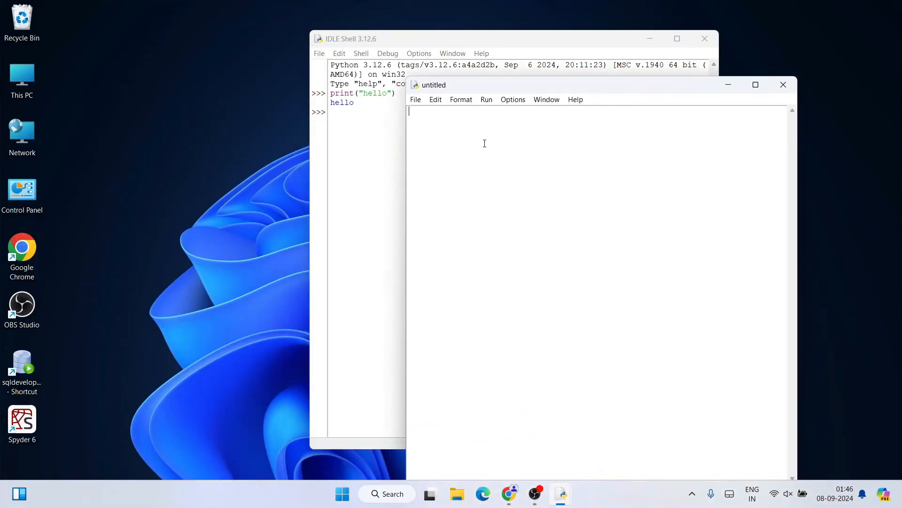
Step: Write a=5, b=20 and print(a*b) in a new IDLE file and start Save As
type("a=")
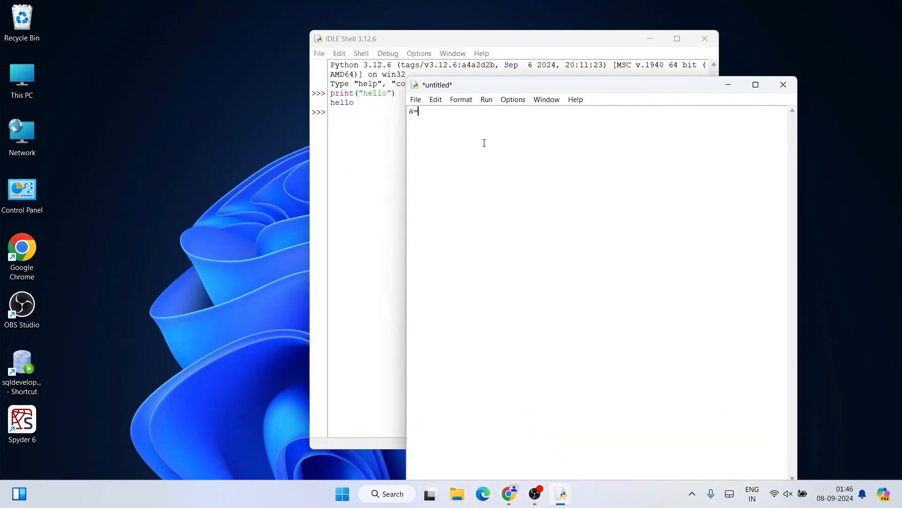
type("5")
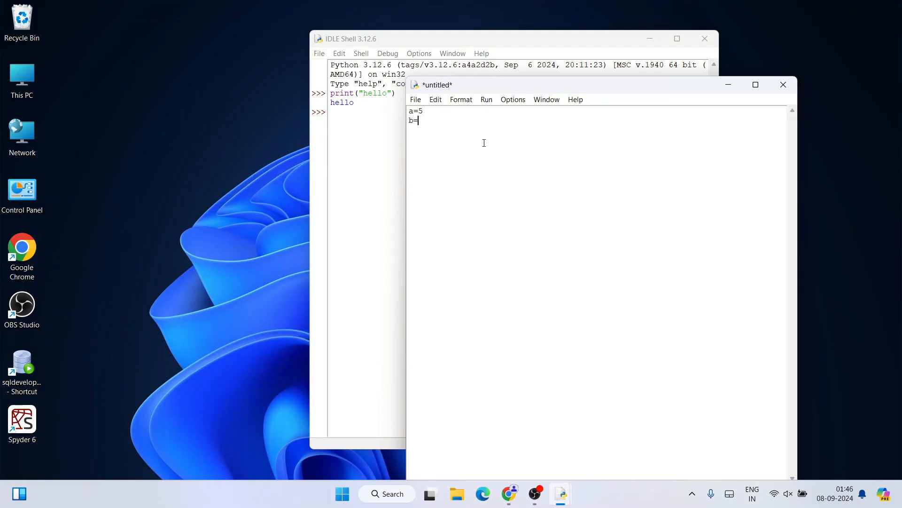
type("20")
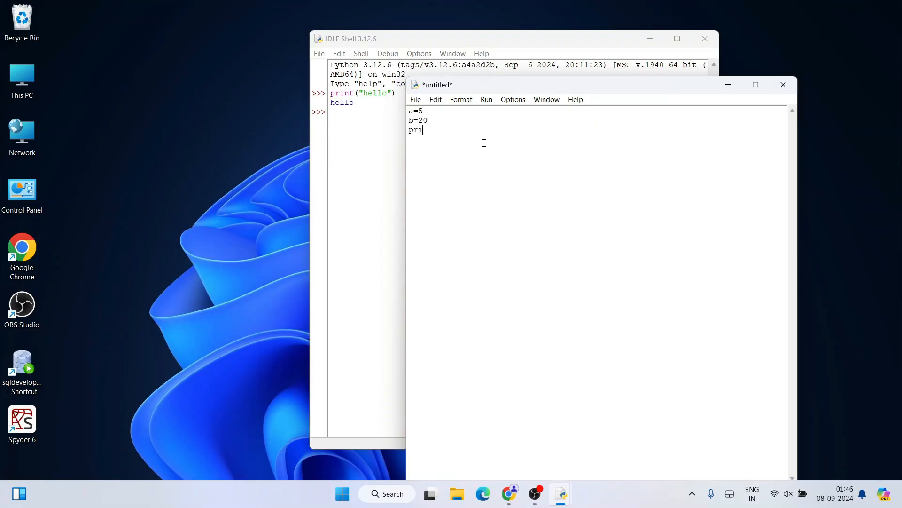
type("nt(")
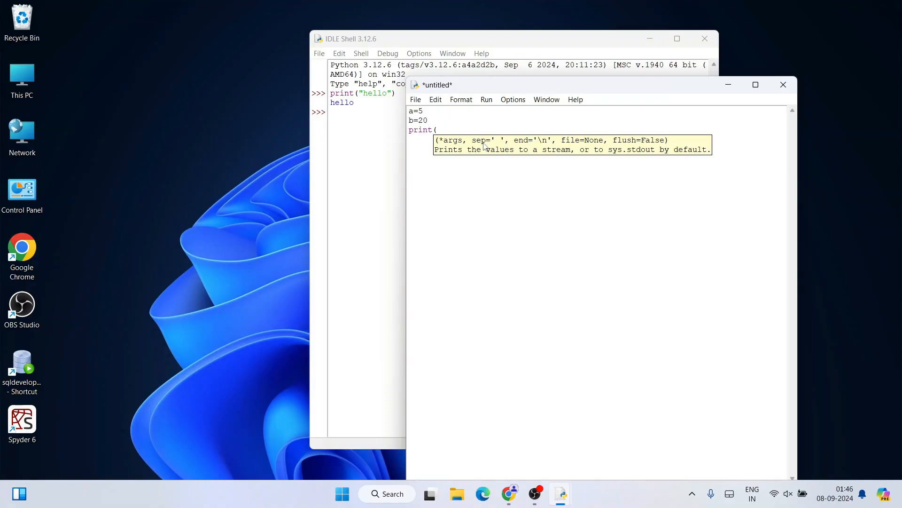
type("a*b")
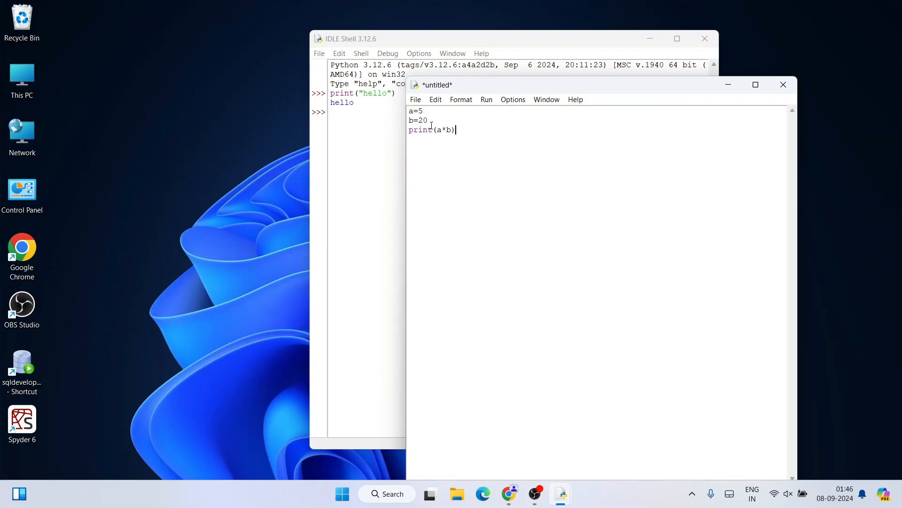
left_click(416, 100)
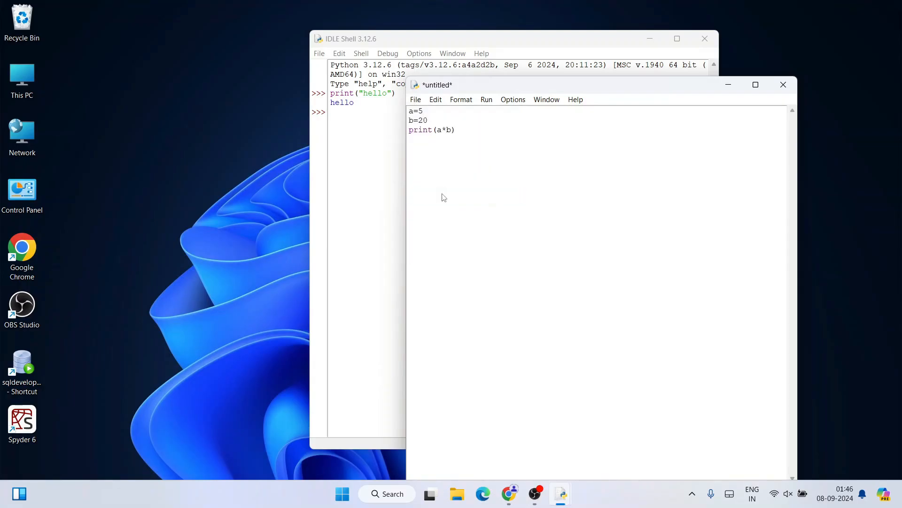
left_click(416, 100)
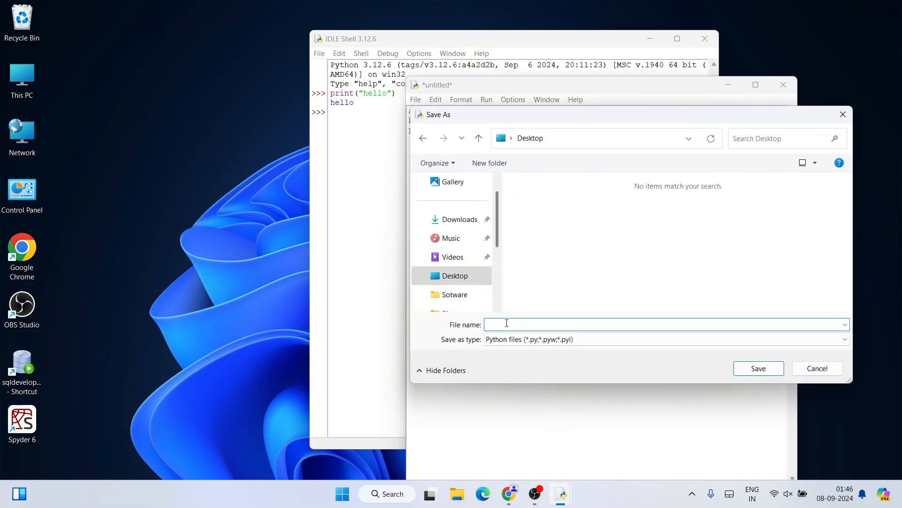
Step: Save the script to the Desktop as prog.py
type("prog")
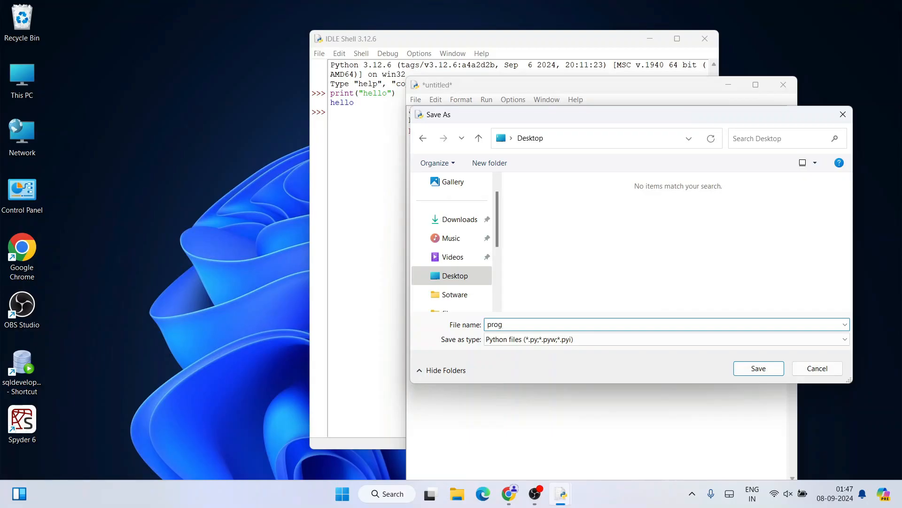
type(".py")
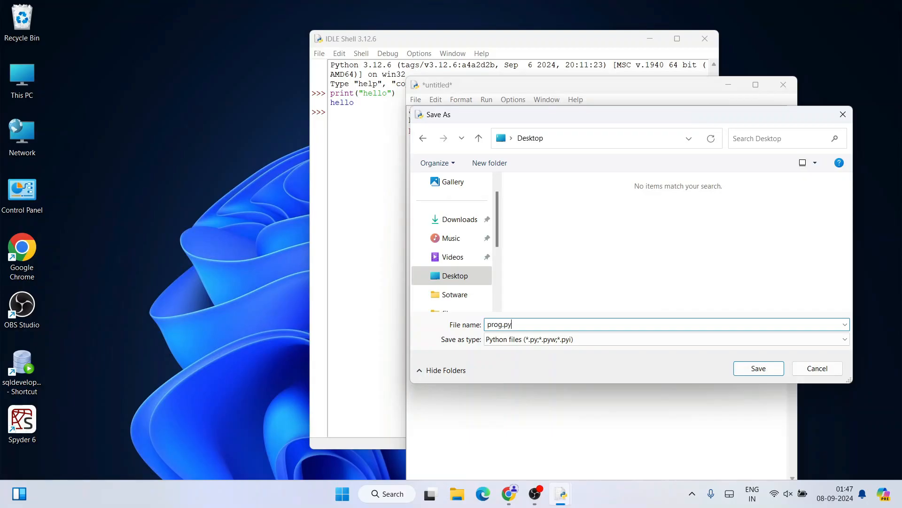
left_click(758, 368)
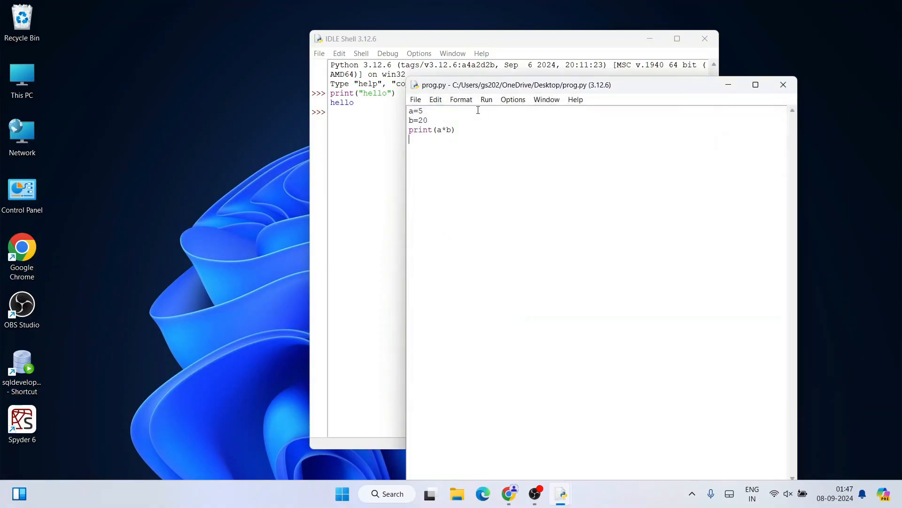
Step: Run prog.py via Run Module so the IDLE shell prints 100, then move the shell window left
left_click(487, 99)
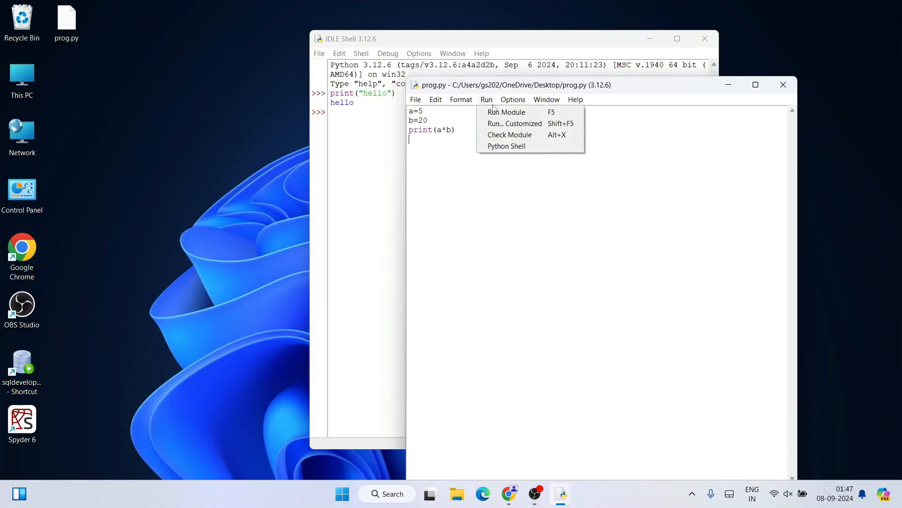
left_click(506, 112)
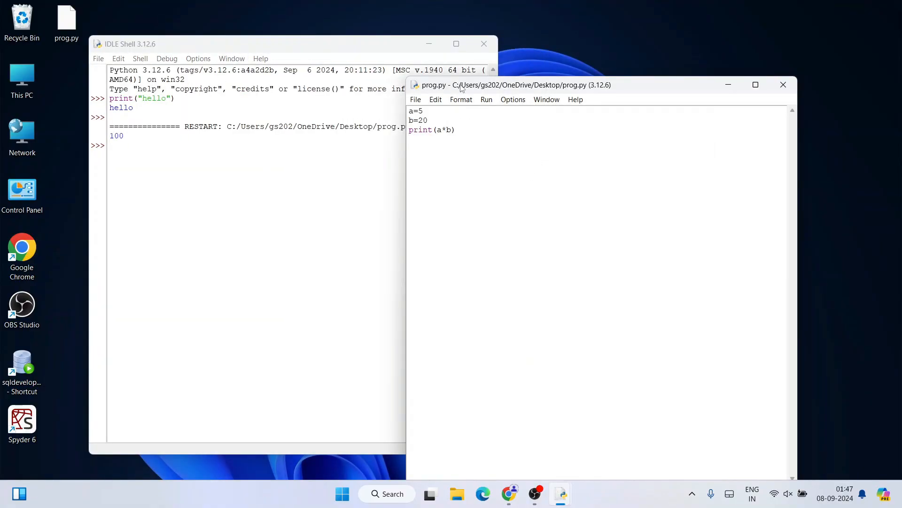
left_click_drag(512, 84, 449, 67)
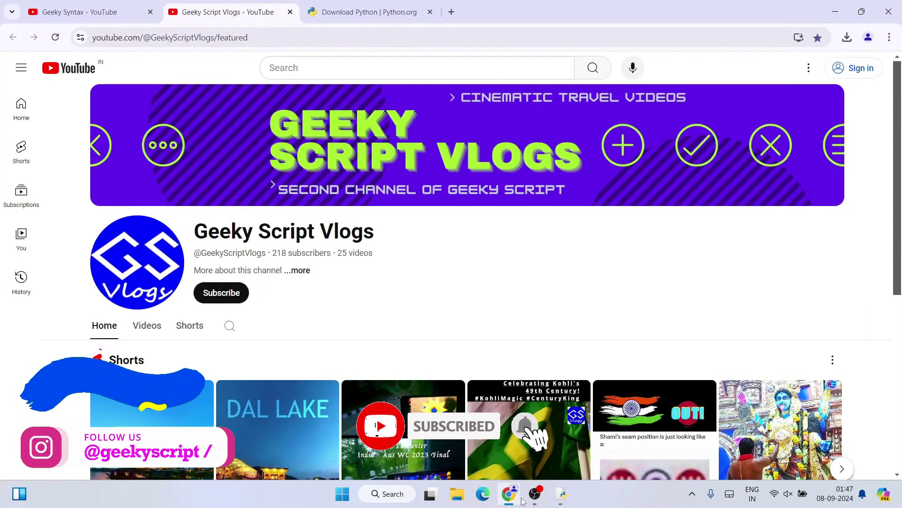
left_click(75, 12)
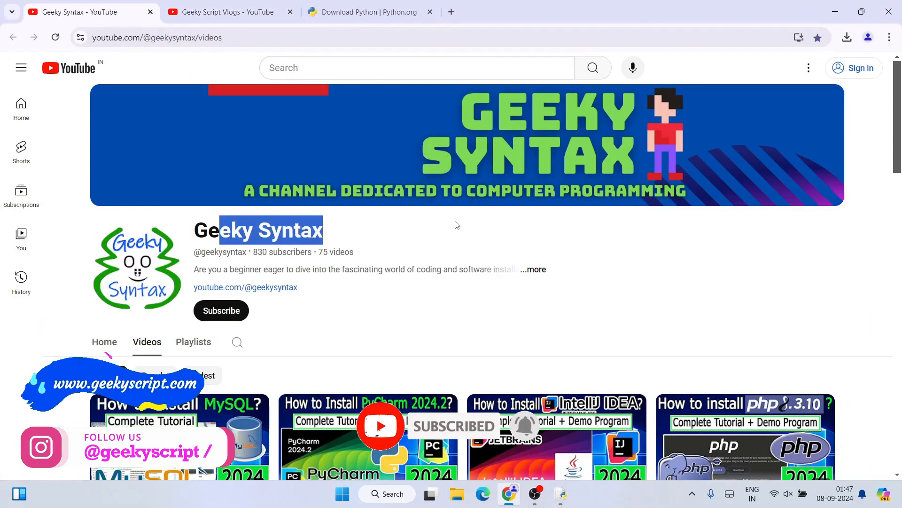
left_click(228, 13)
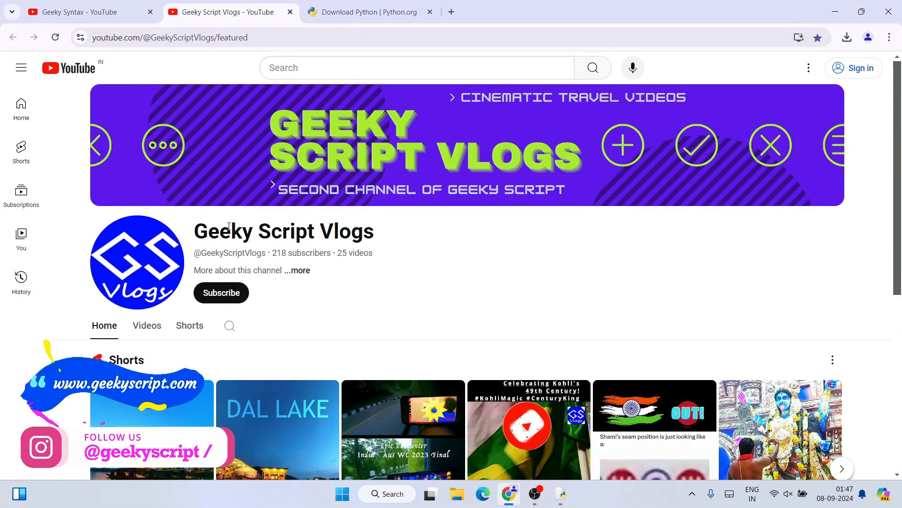